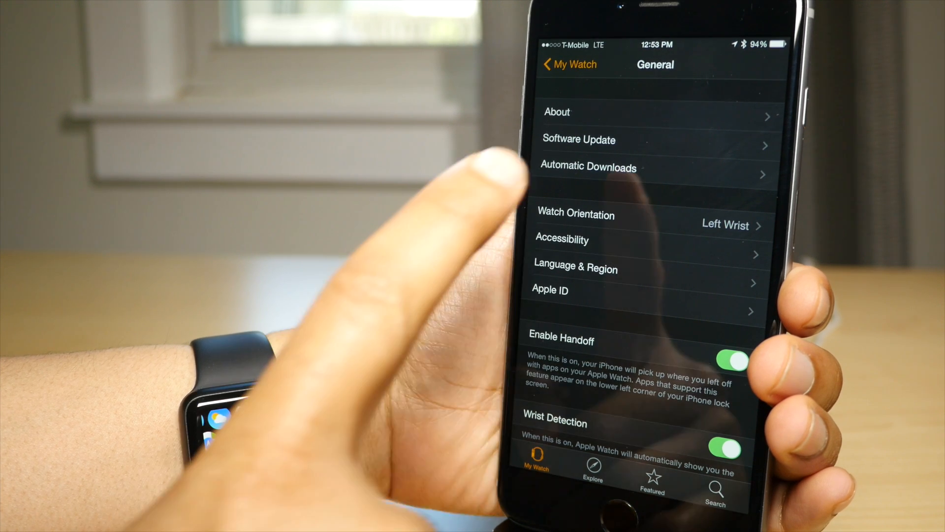
Show the Software Update page offering Watch OS 1.0.1 (51.6 MB)
left_click(578, 139)
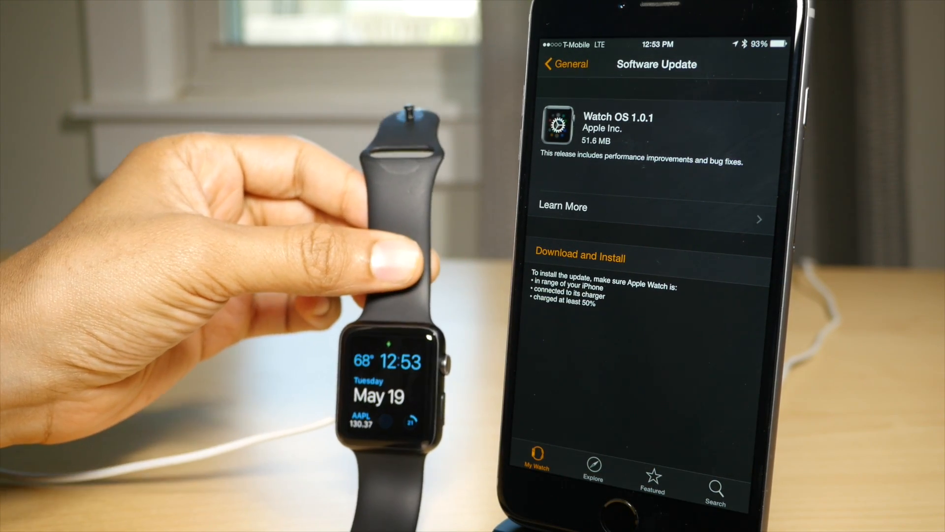
Start the Watch OS 1.0.1 download and agree to the Terms and Conditions
left_click(579, 258)
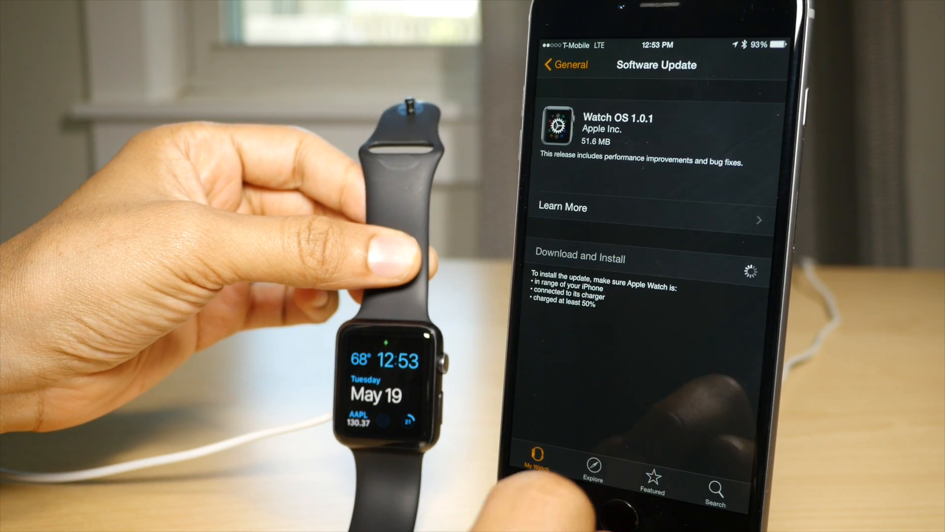
left_click(580, 258)
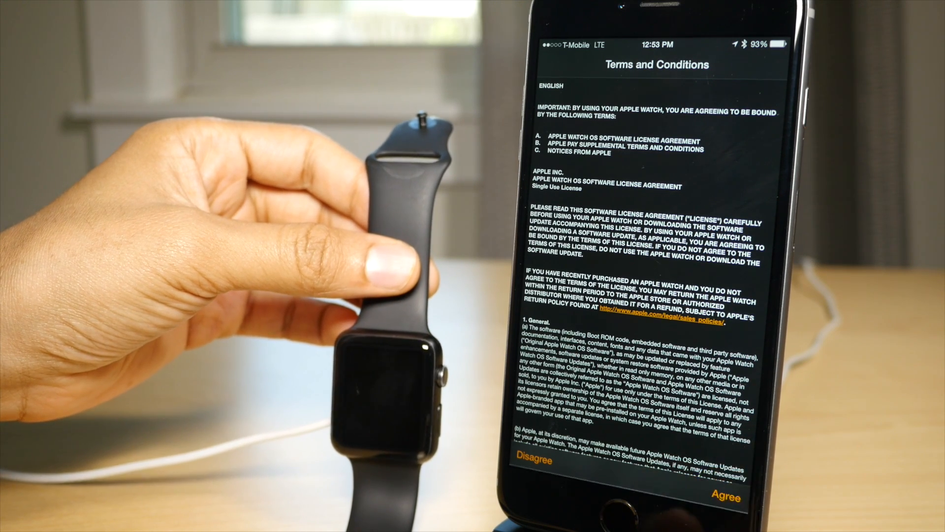
left_click(730, 498)
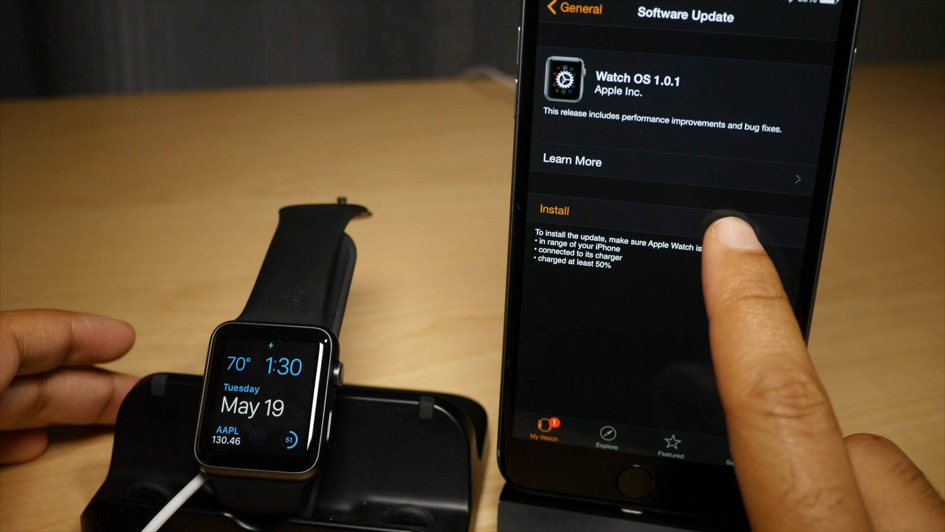
left_click(553, 210)
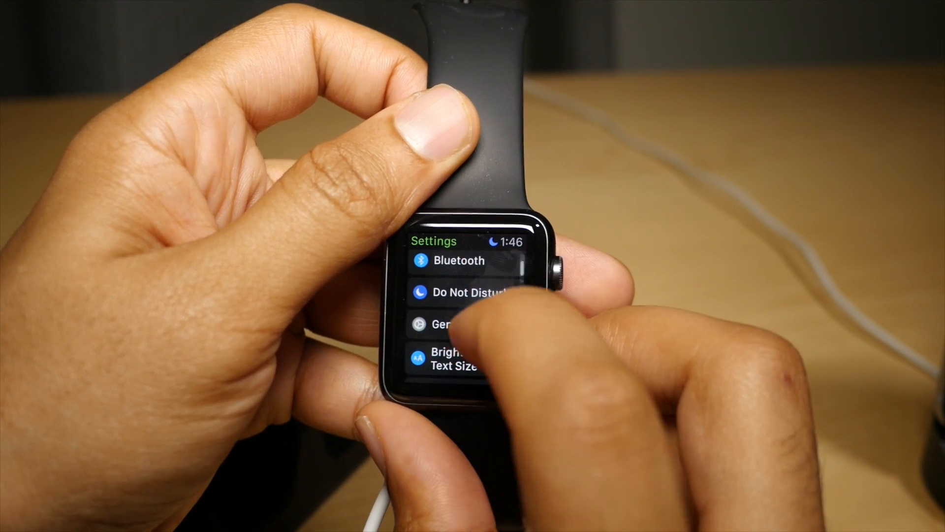
Show the watch's General settings listing About, Orientation, Activate on Wrist Raise and Accessibility
left_click(446, 324)
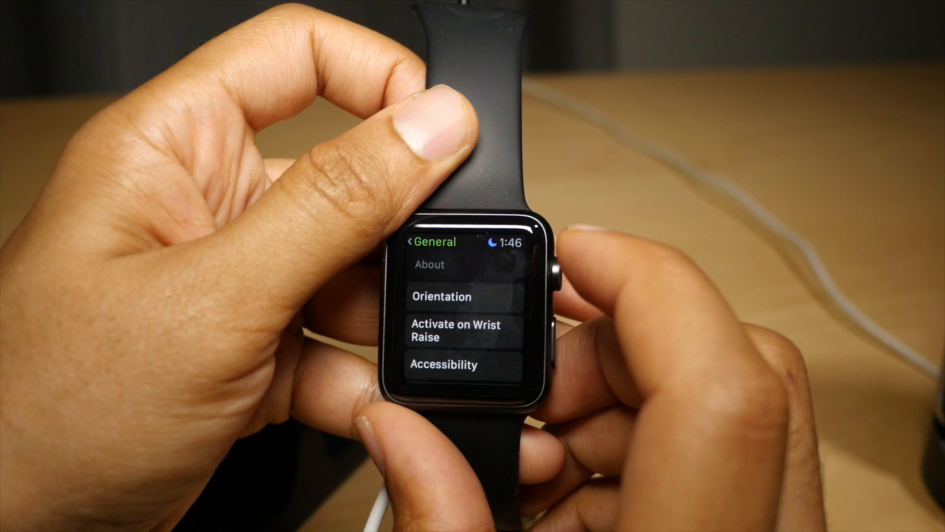